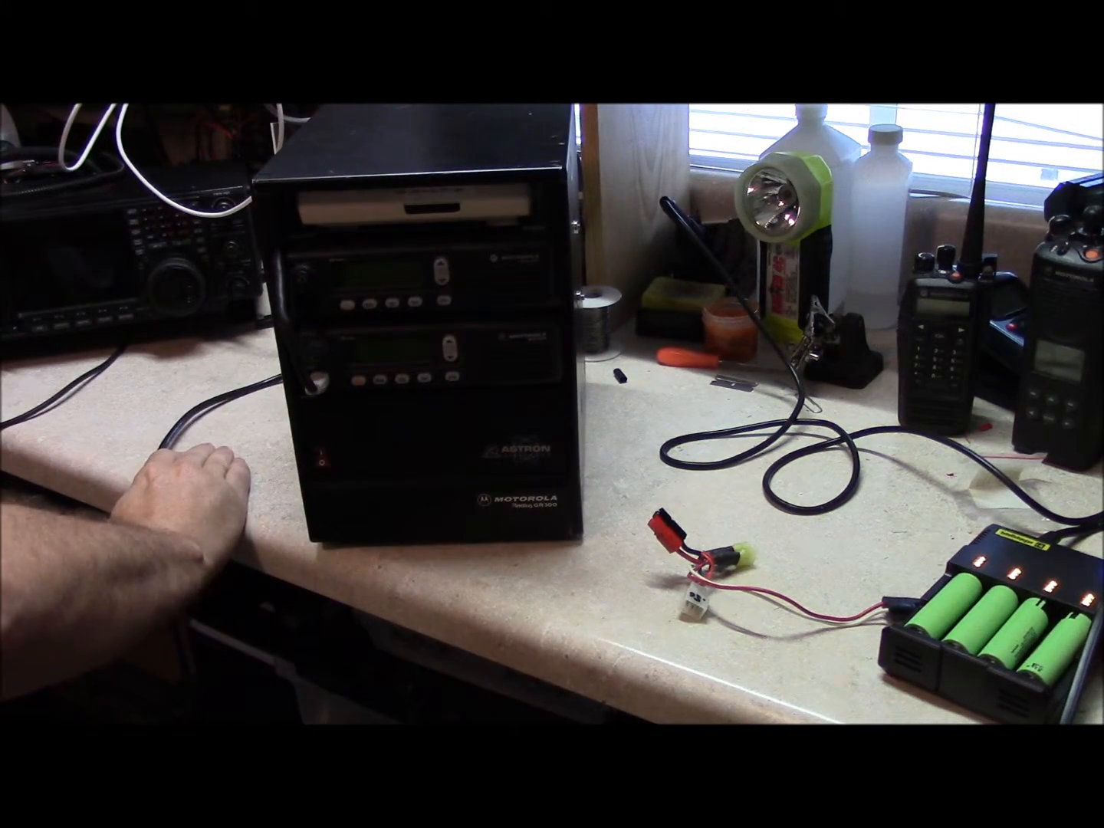
{"action": "left_click", "coordinate": [320, 457]}
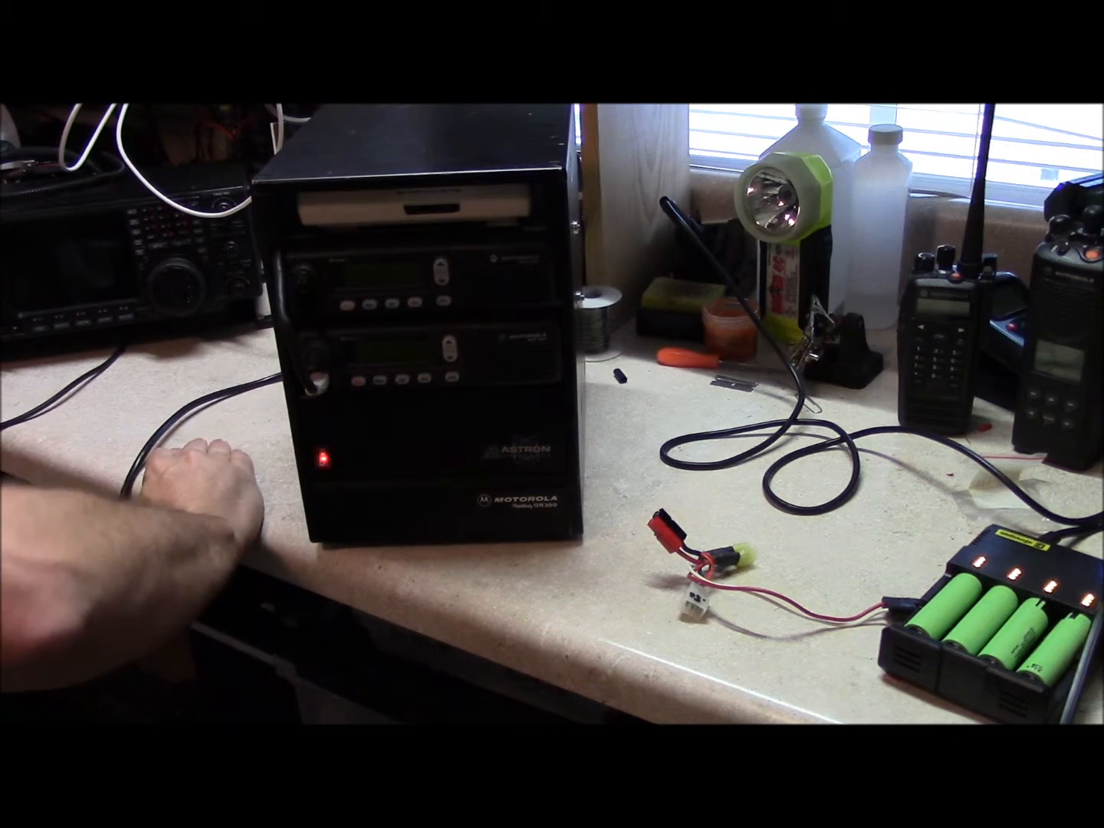